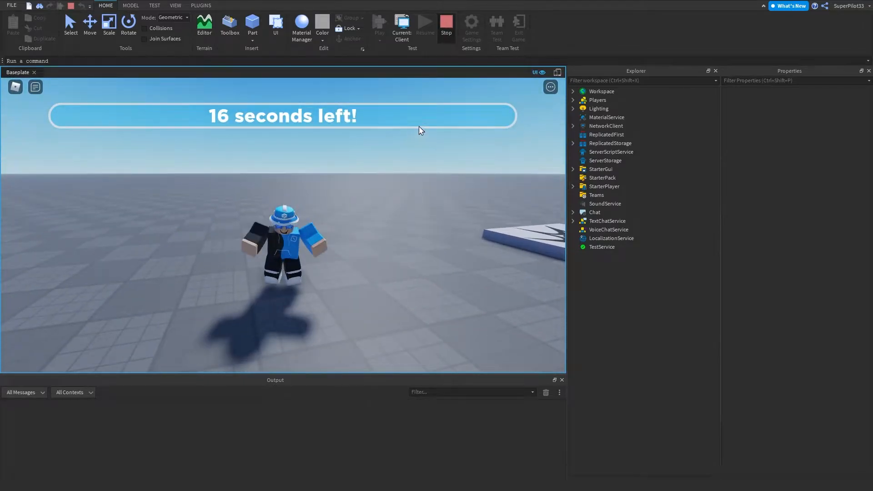
Step: Stop the running playtest to return to the edit view
left_click(446, 24)
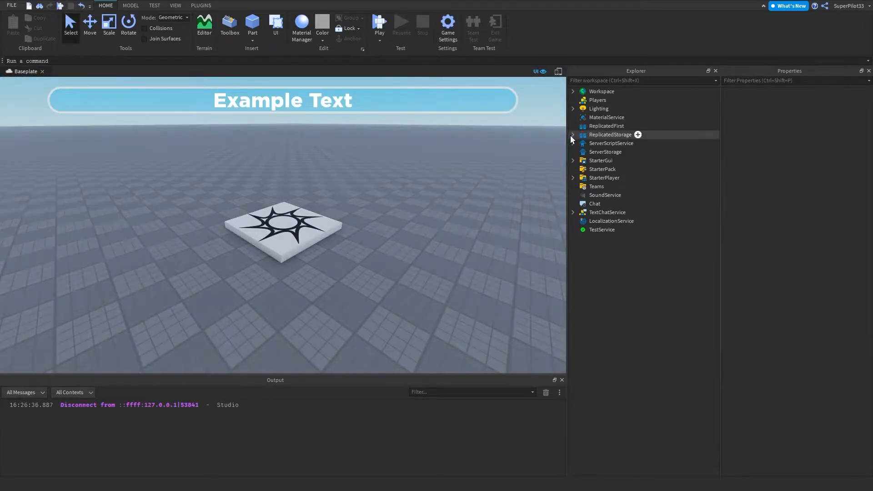
Step: Insert a StringValue into ReplicatedStorage and rename it Status
left_click(610, 134)
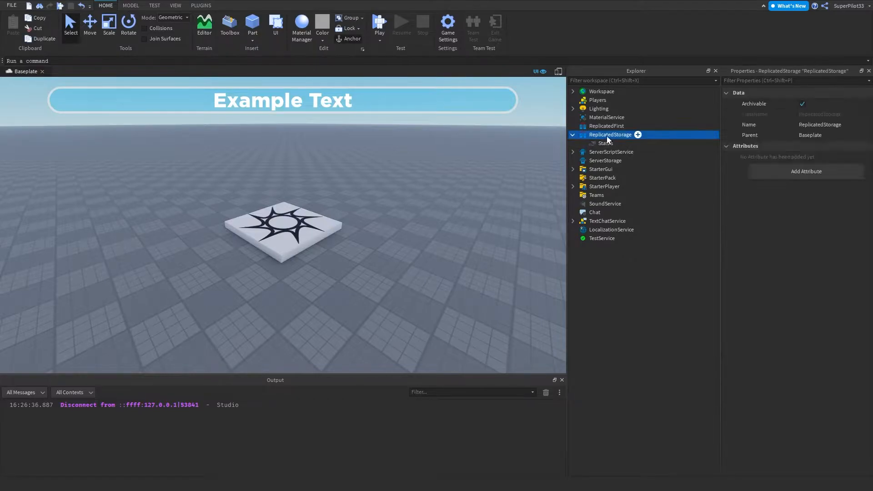
left_click(637, 134)
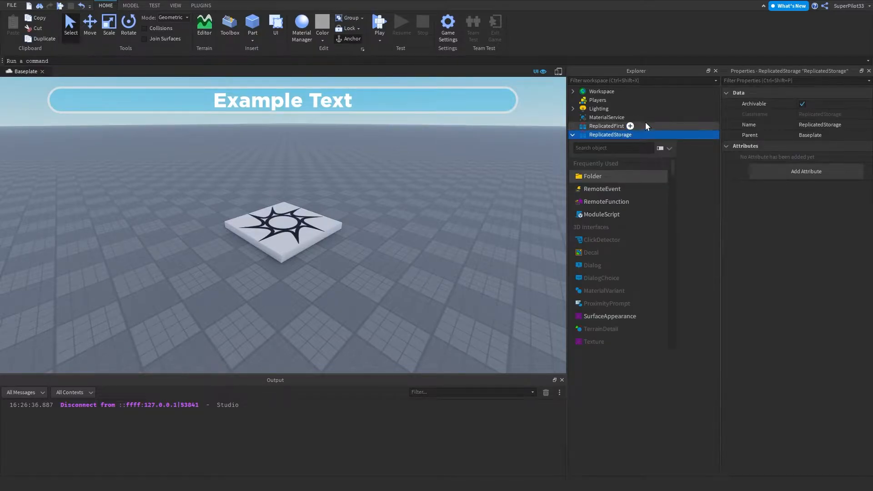
type("Stro")
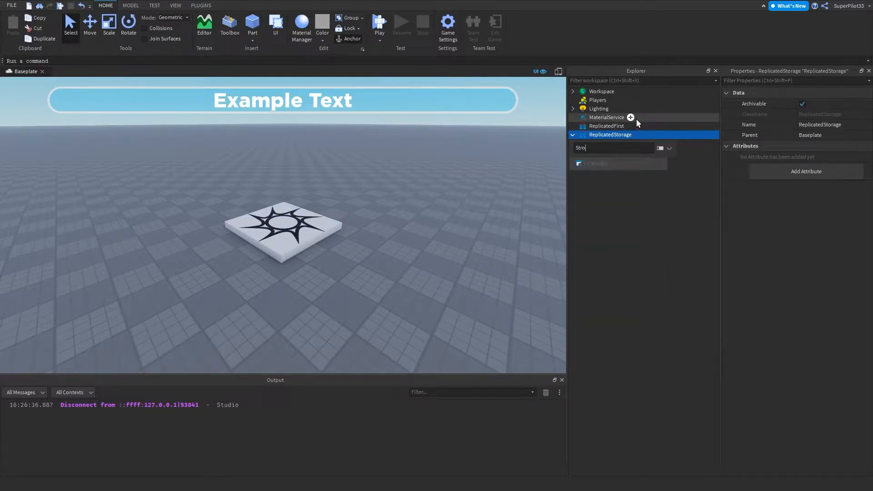
type("ing")
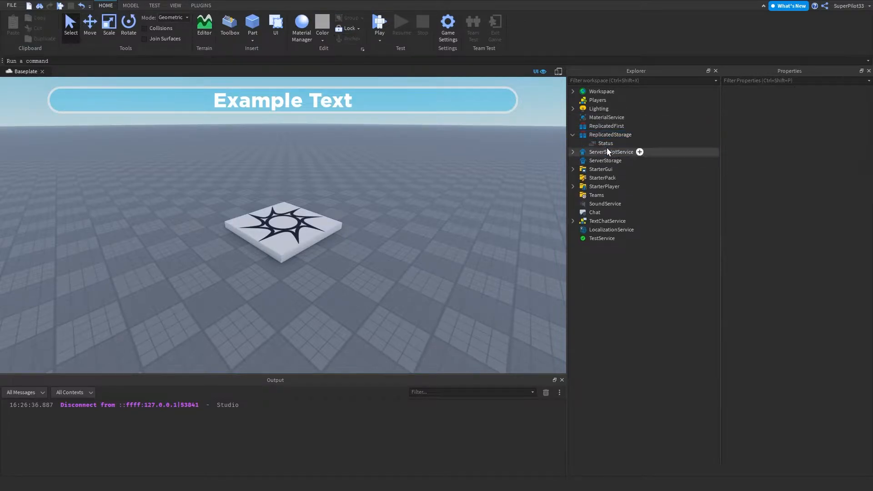
left_click(605, 144)
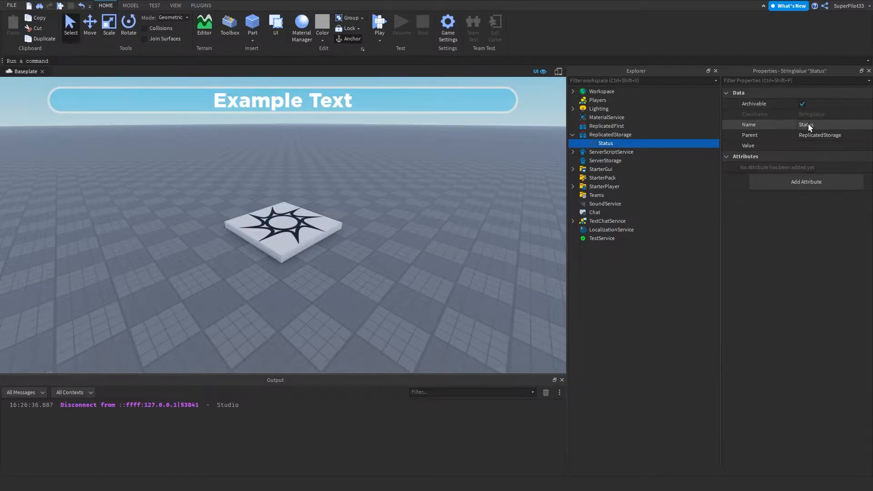
double_click(805, 125)
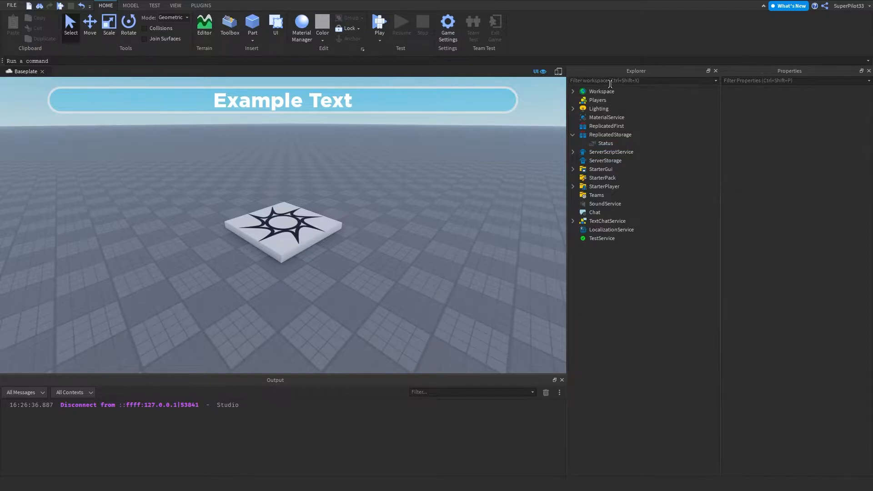
left_click(174, 5)
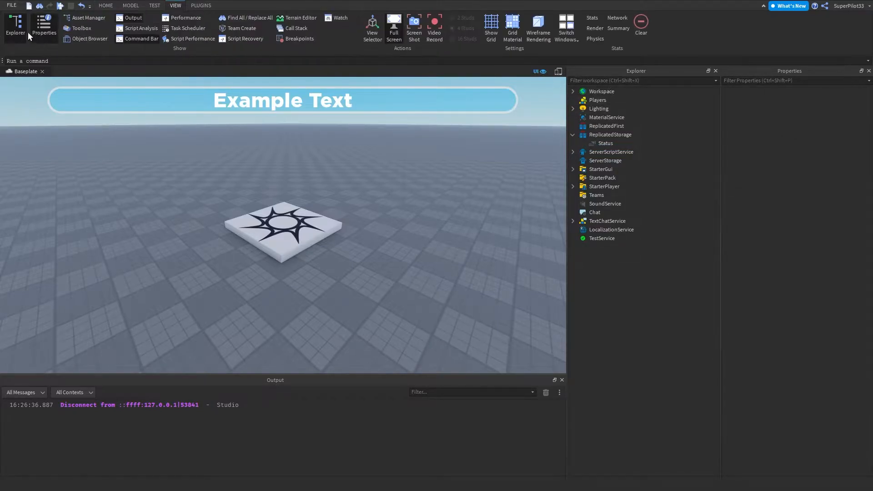
left_click(105, 5)
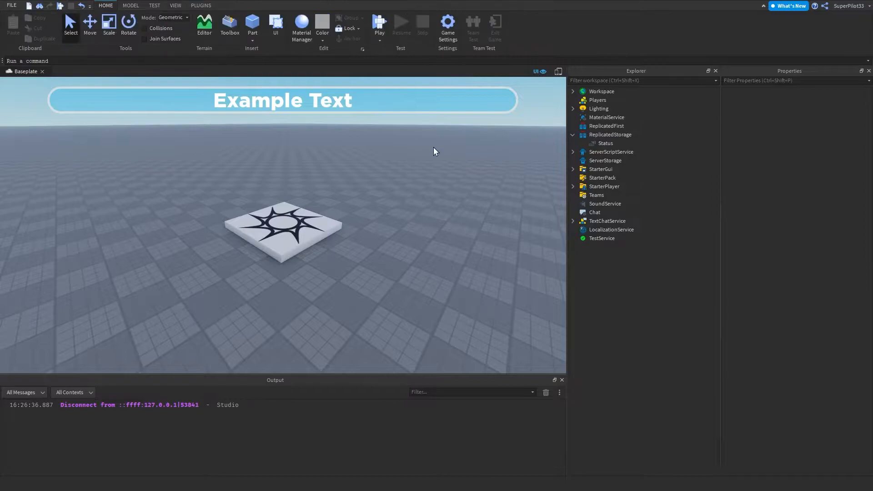
left_click(604, 143)
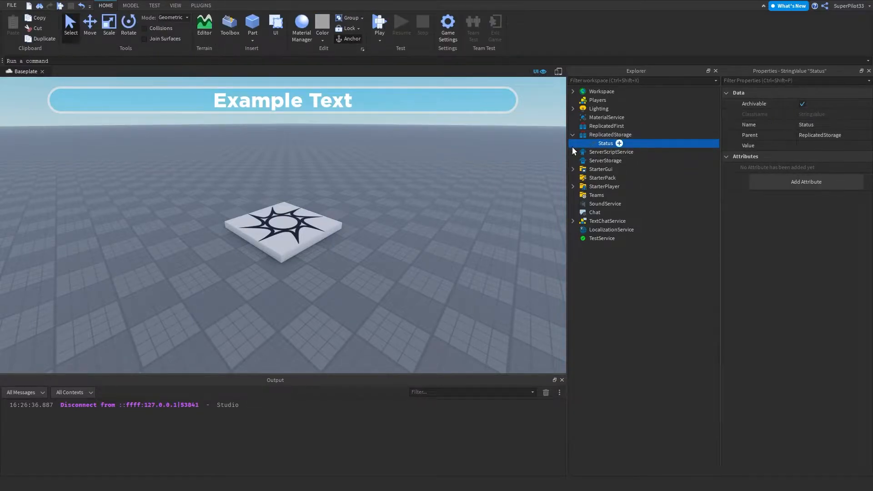
Step: Insert a server Script named StatusBar into ServerScriptService and bring it up for editing
left_click(610, 151)
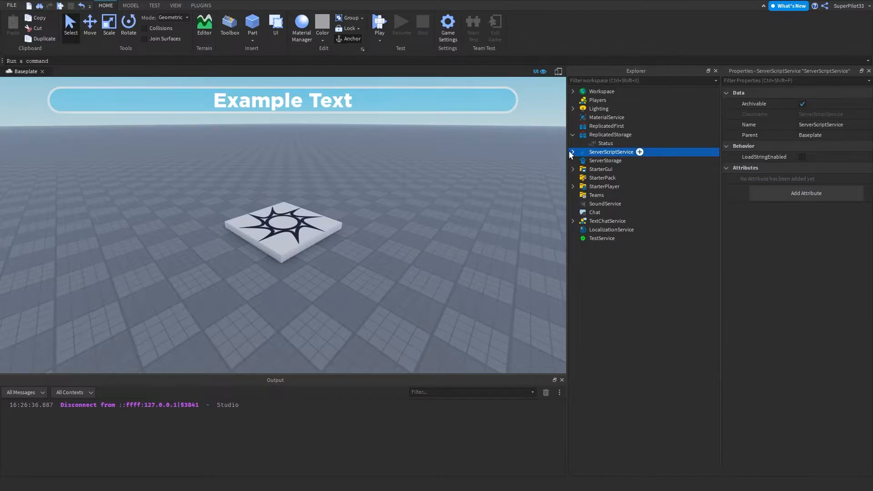
left_click(573, 152)
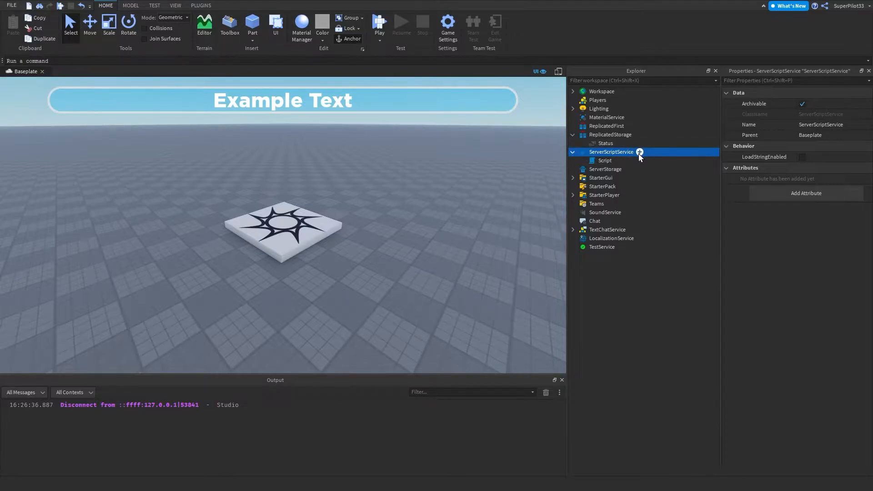
left_click(639, 152)
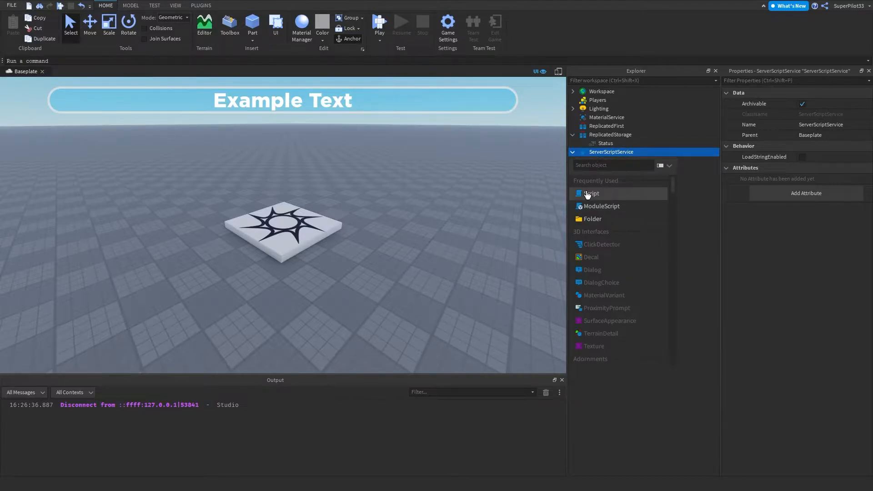
mouse_move(603, 194)
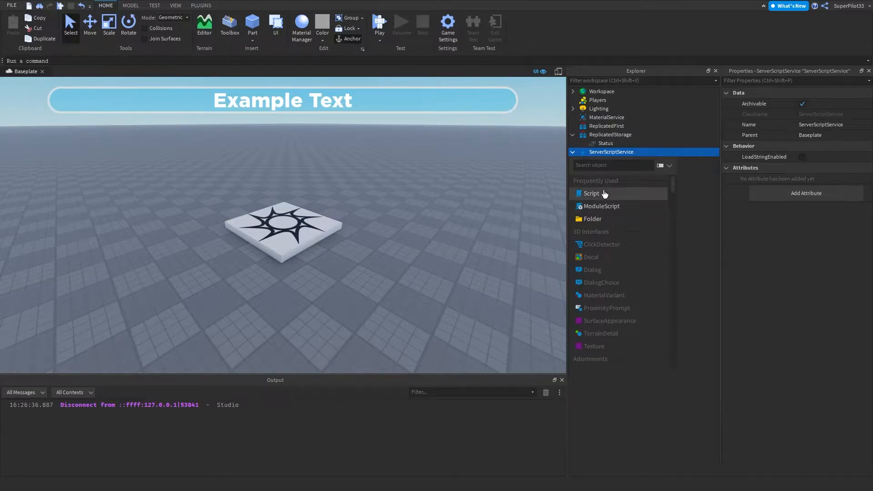
type("local")
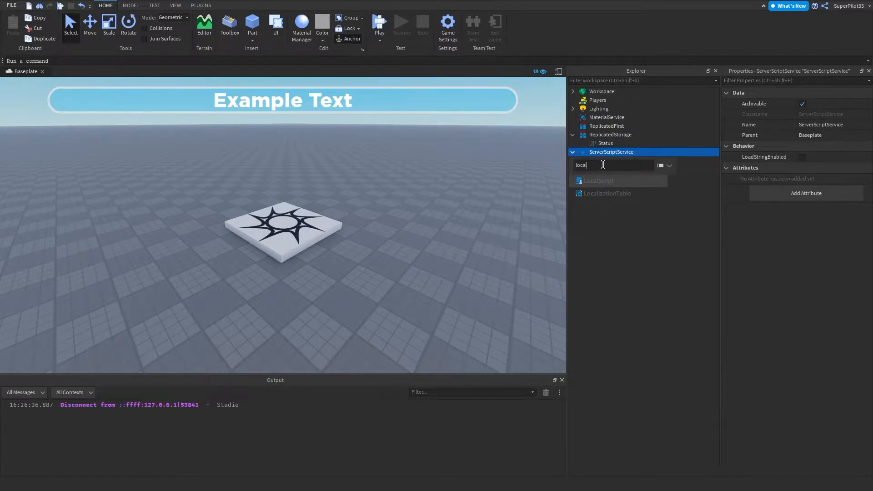
type("sc")
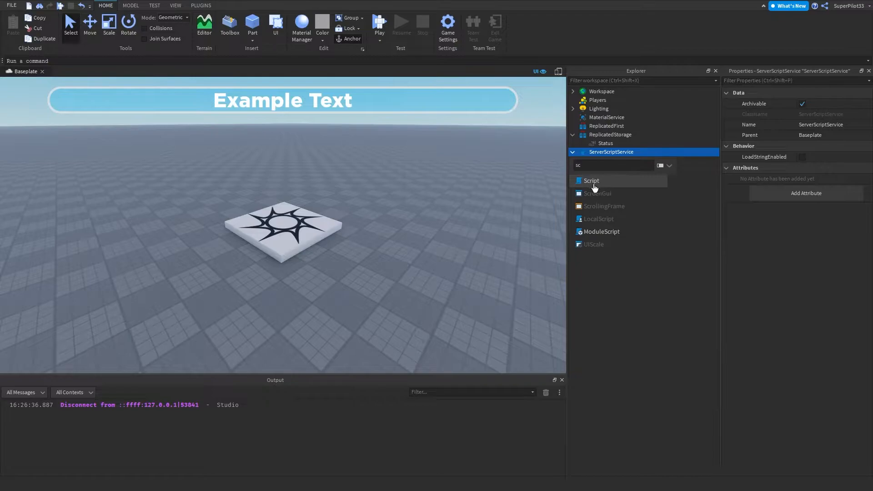
left_click(590, 181)
type("StatusBar")
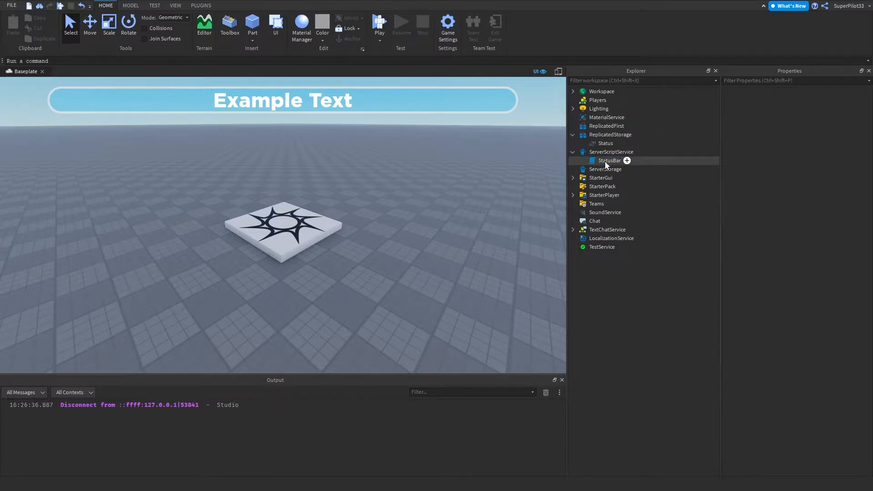
double_click(609, 160)
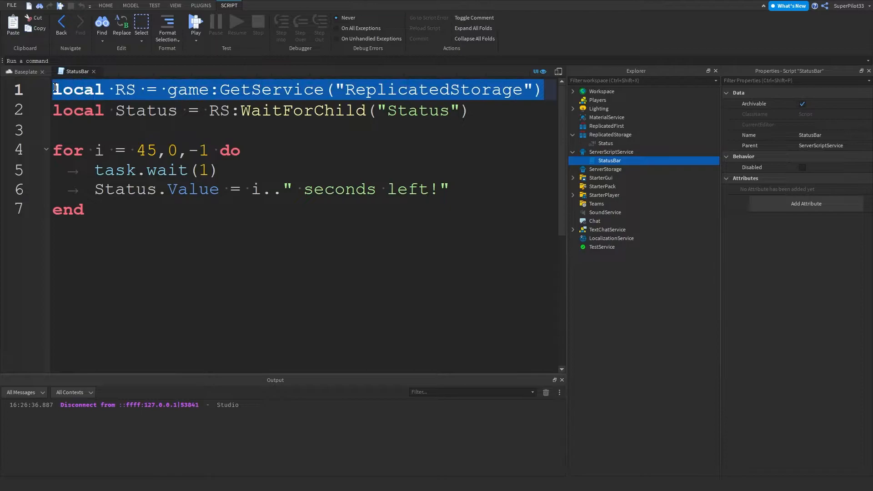
Step: Reference the Status value in ReplicatedStorage from the StatusBar script's RS variable
double_click(124, 89)
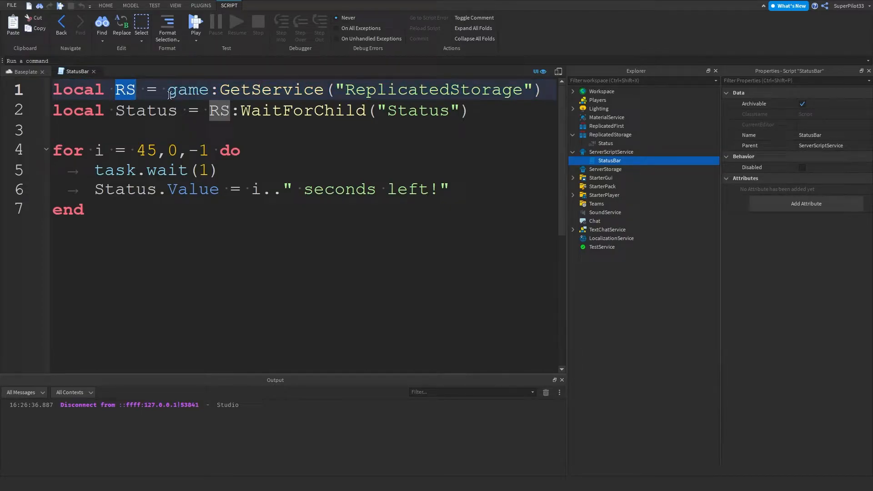
left_click(610, 135)
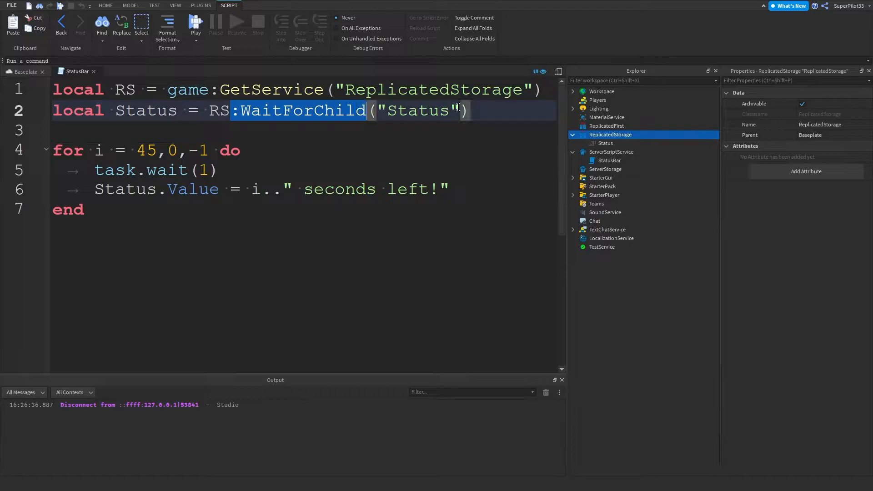
left_click(605, 143)
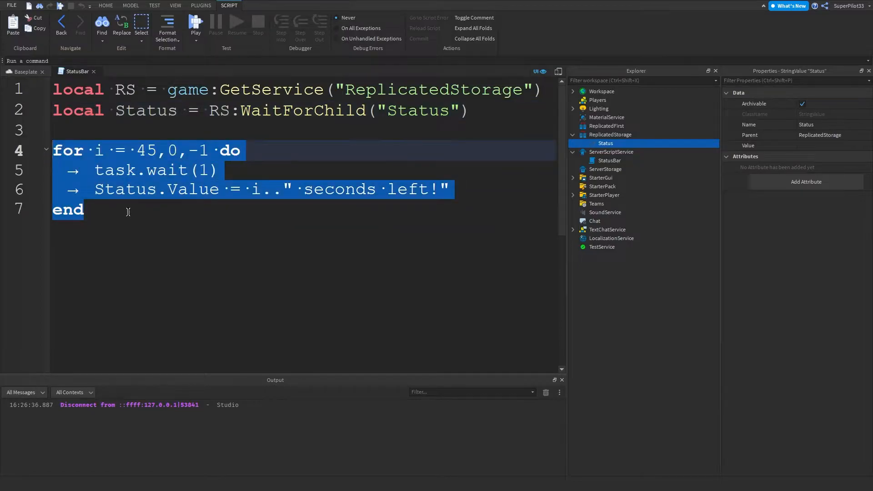
double_click(146, 151)
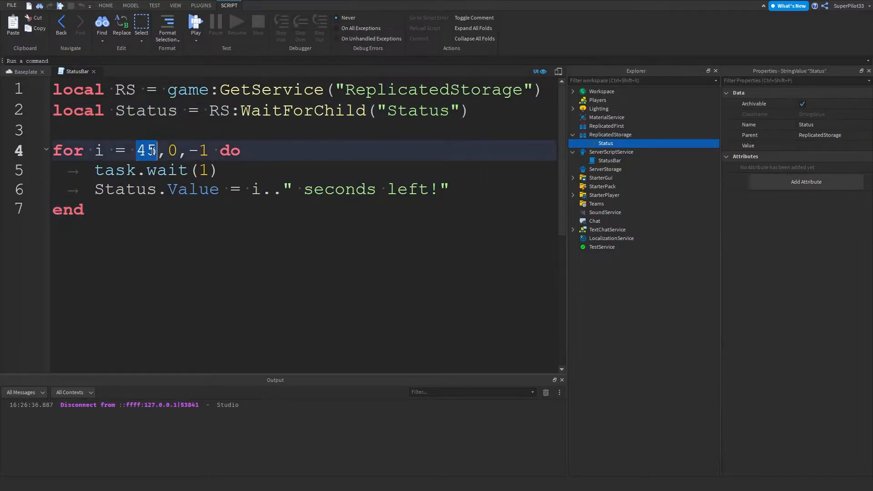
Step: Write a for loop from 45 to 0 setting Status.Value to i..' seconds left!'
left_click(172, 151)
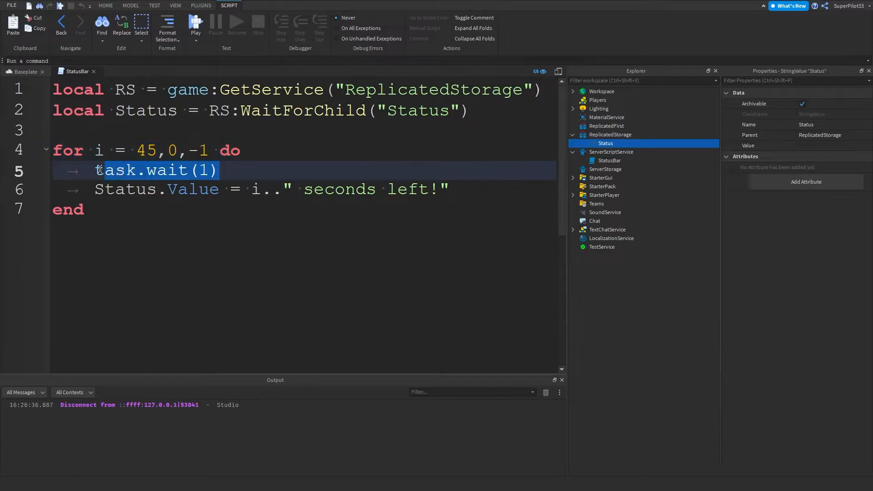
left_click(94, 189)
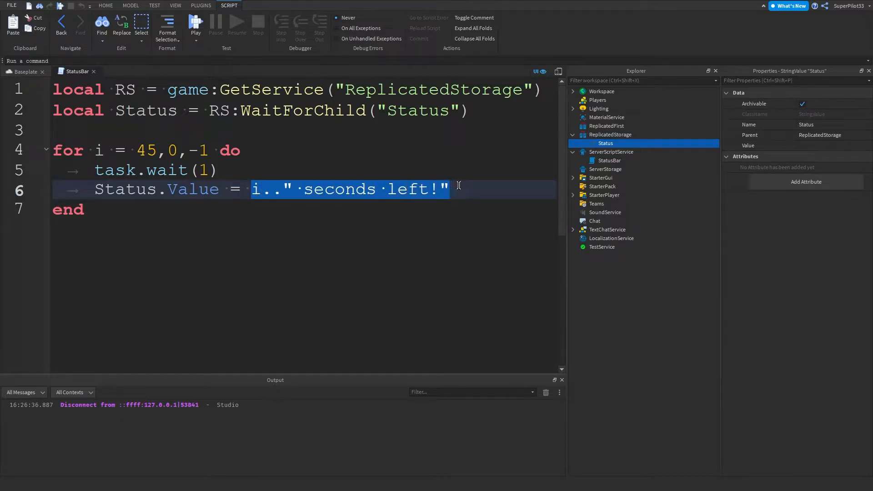
left_click(451, 189)
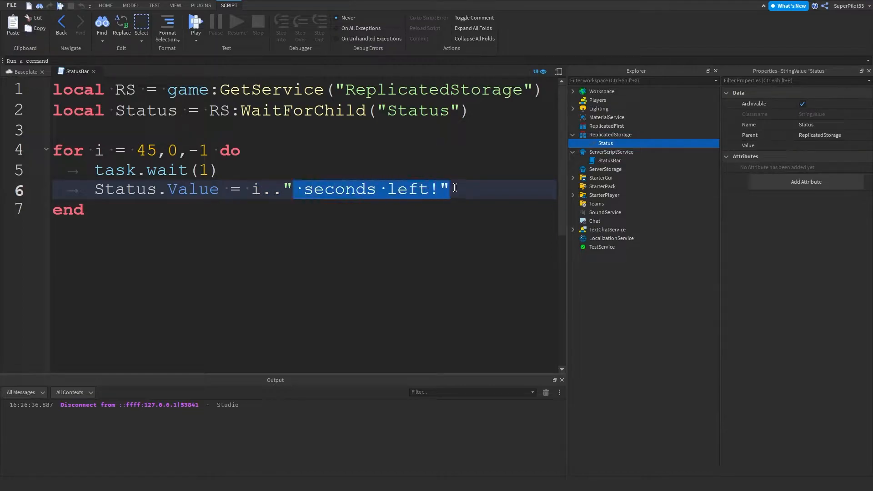
left_click(100, 151)
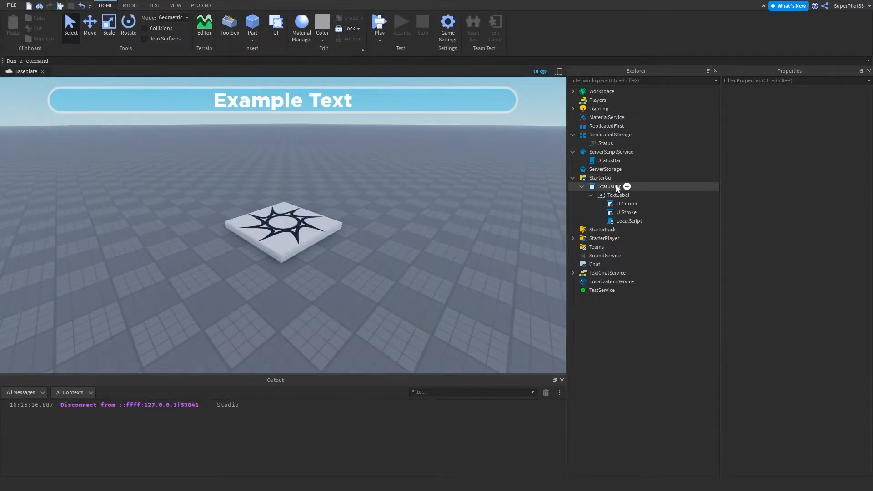
Step: Select the StatusBar's TextLabel and drag the bar down, then back near the top edge
left_click(618, 178)
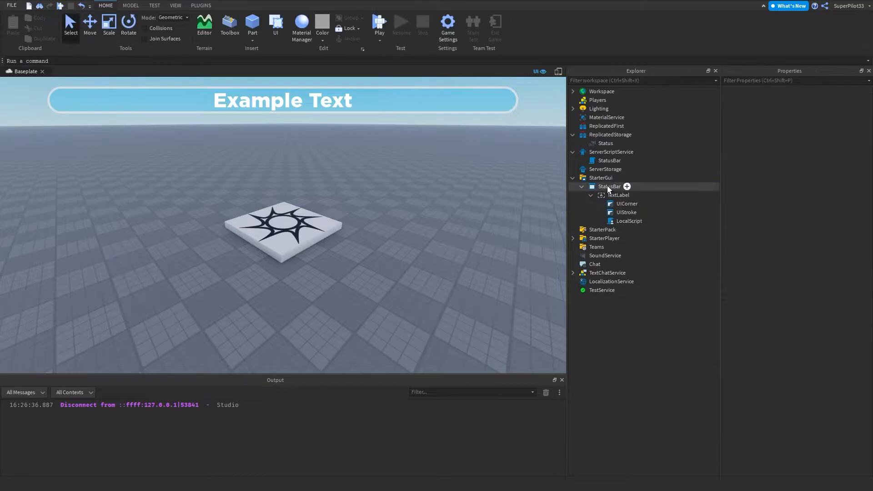
left_click(617, 195)
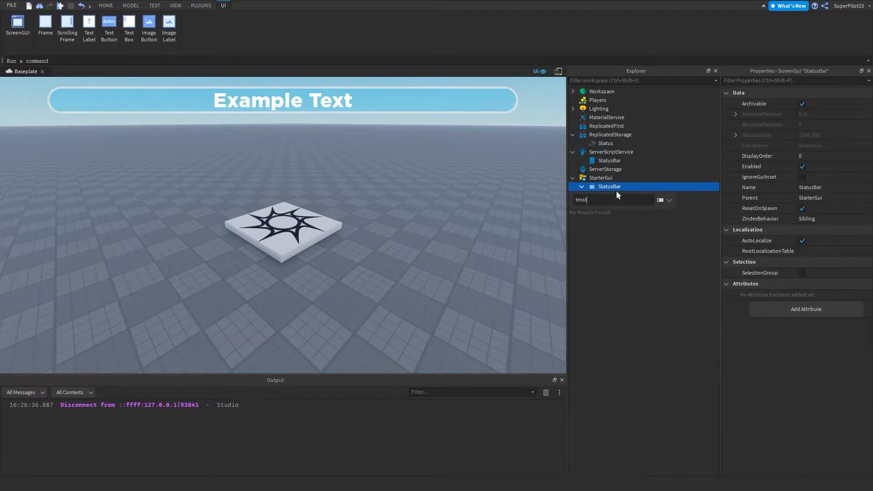
type("text")
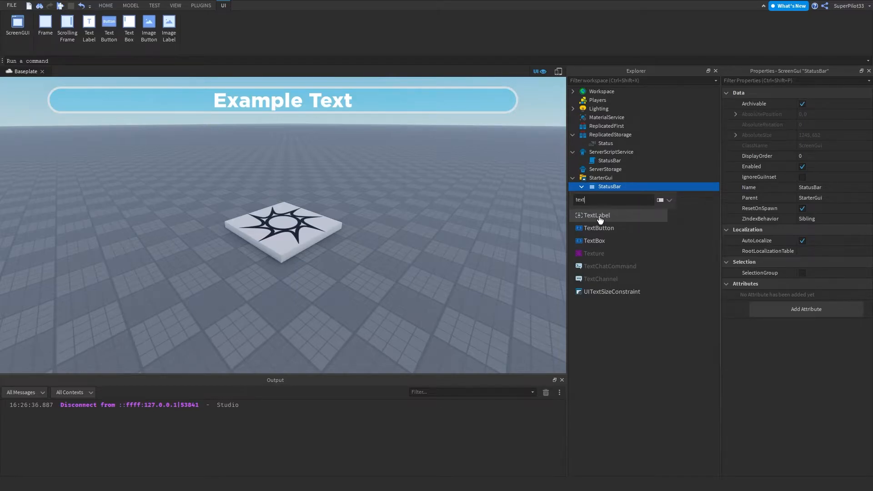
left_click(597, 215)
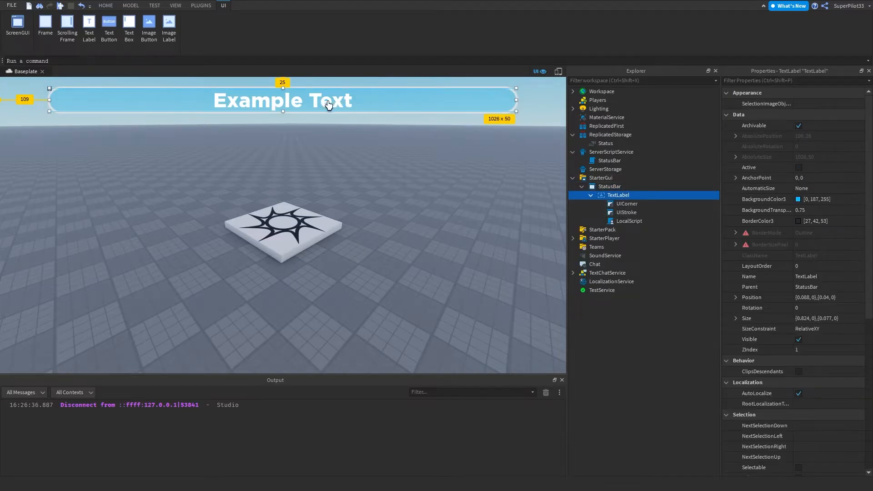
left_click_drag(281, 100, 312, 188)
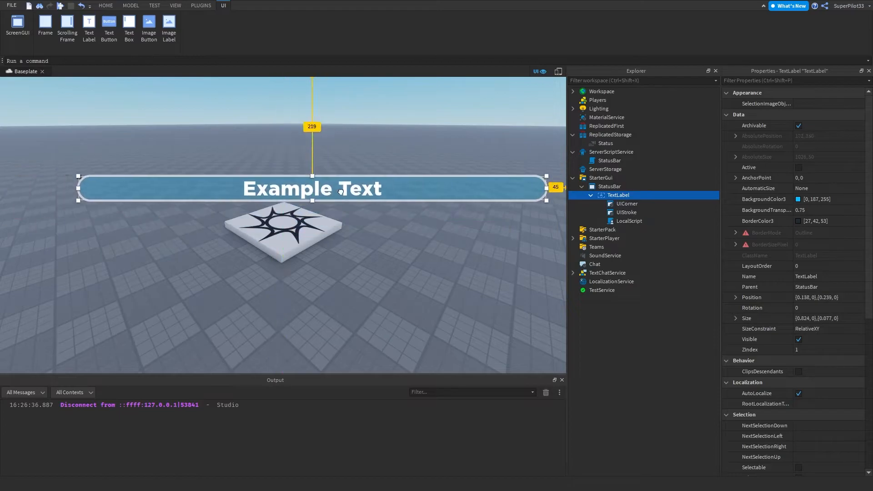
left_click_drag(312, 187, 283, 113)
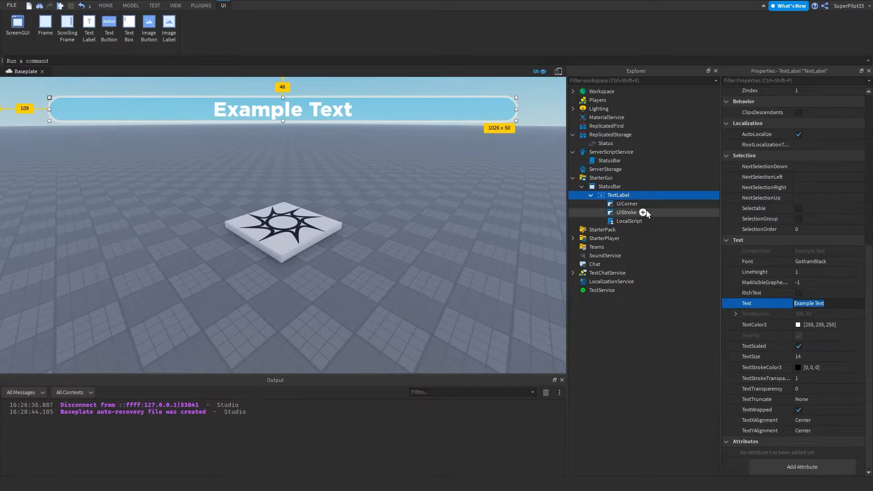
left_click(626, 204)
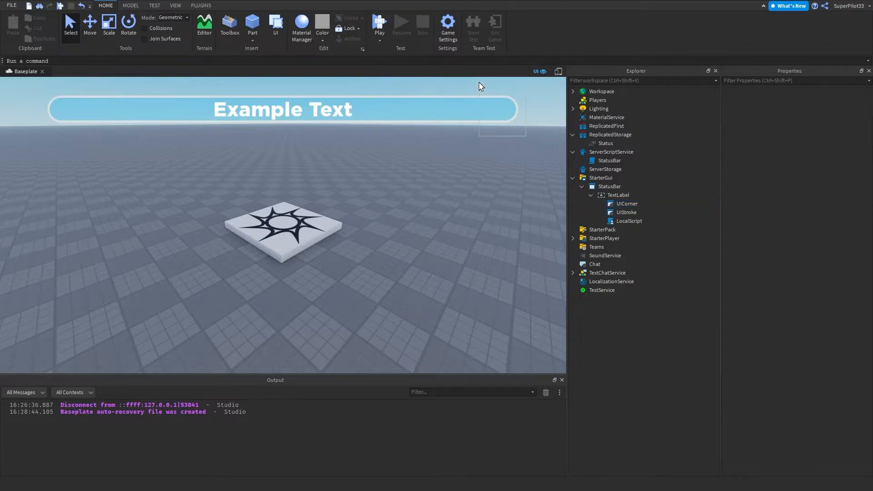
mouse_move(626, 203)
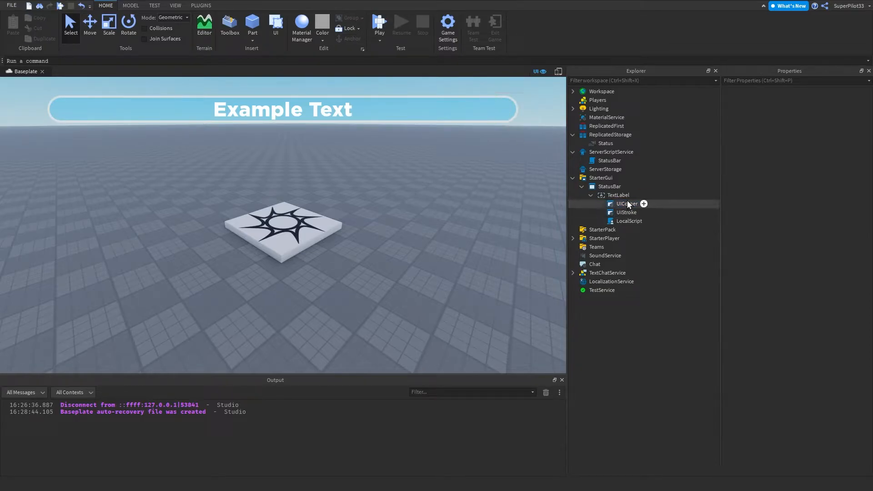
left_click(625, 204)
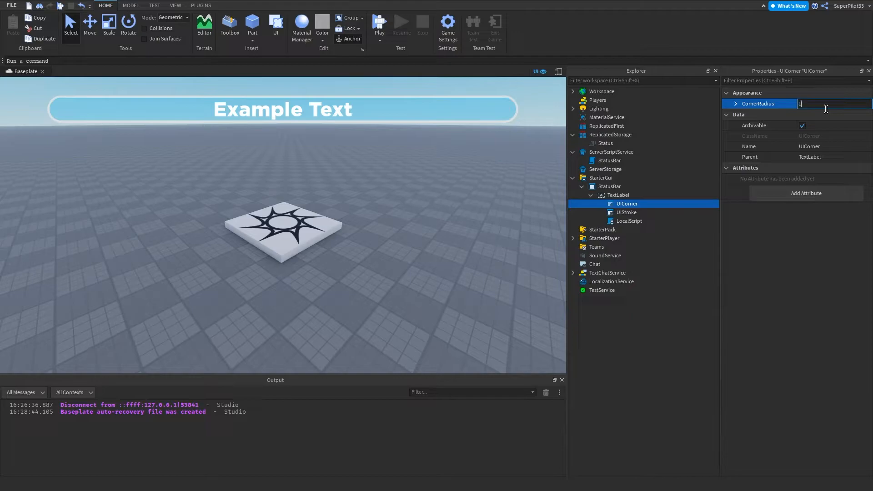
left_click(625, 212)
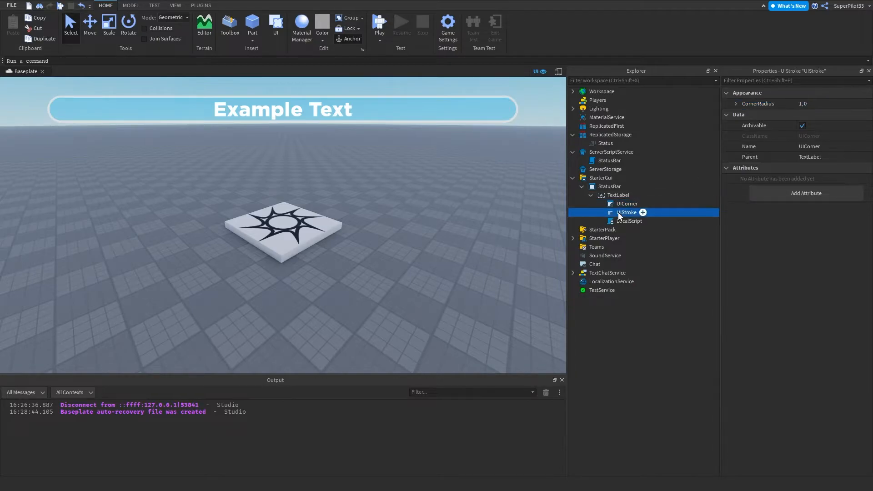
left_click(625, 212)
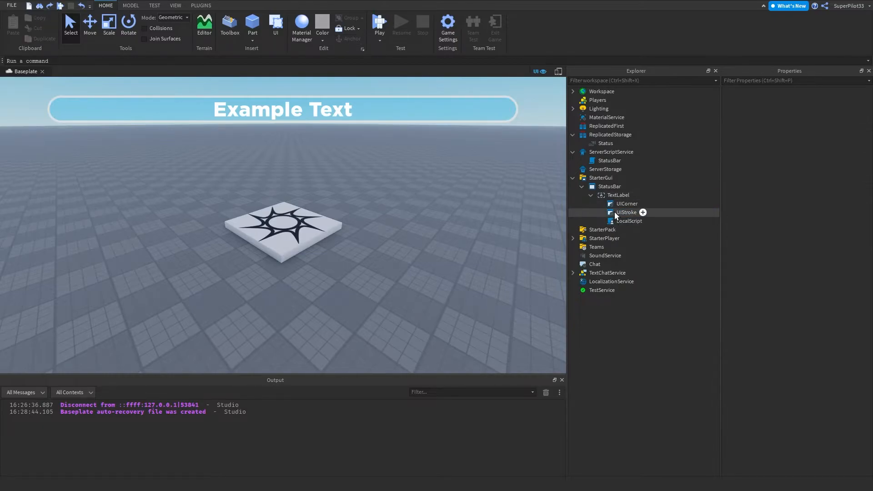
left_click(624, 212)
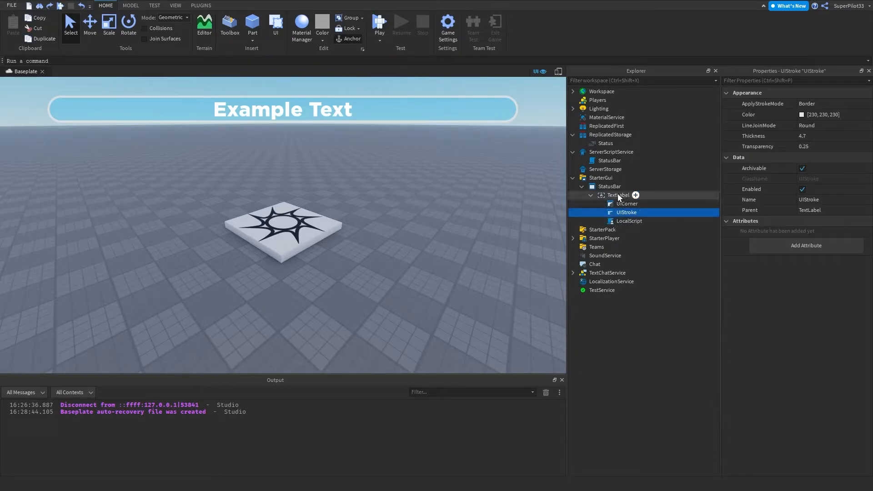
left_click(628, 221)
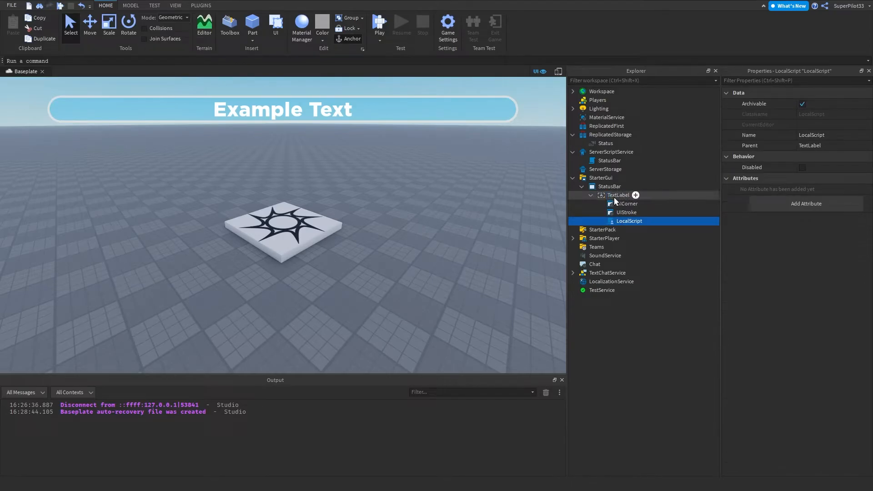
Step: Review the TextLabel's LocalScript that sets the label text from Status
double_click(629, 221)
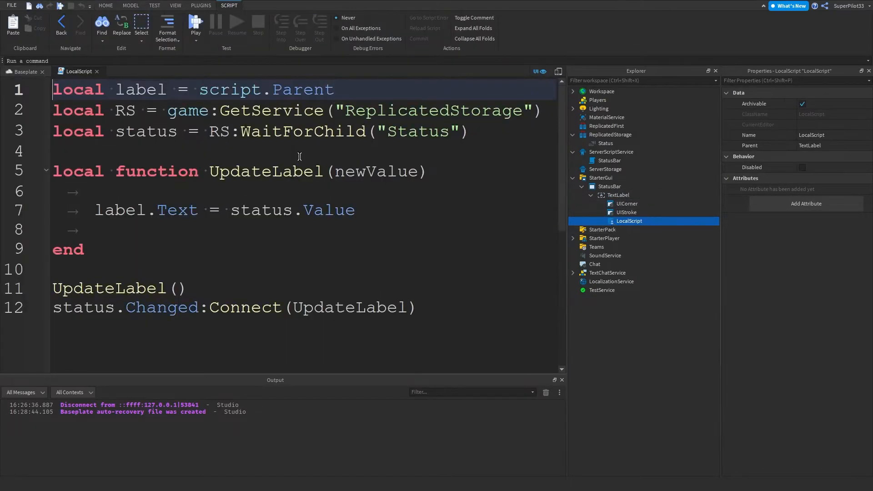
key("ctrl+a")
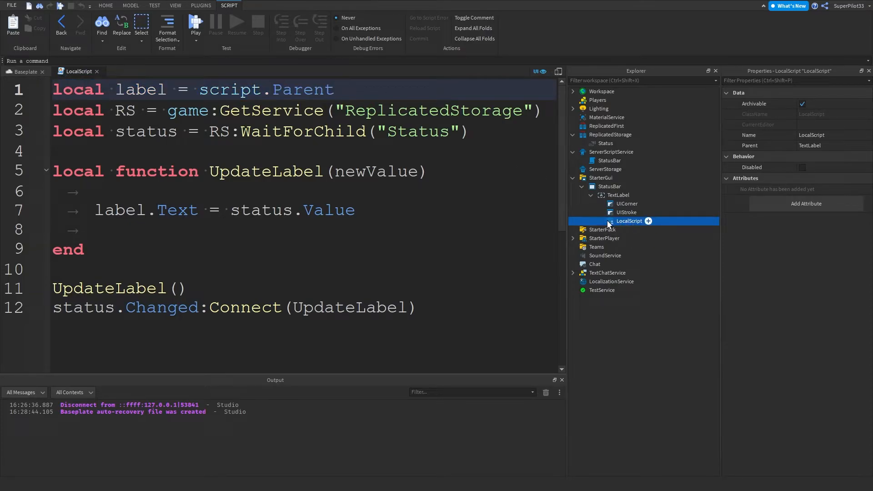
left_click(617, 195)
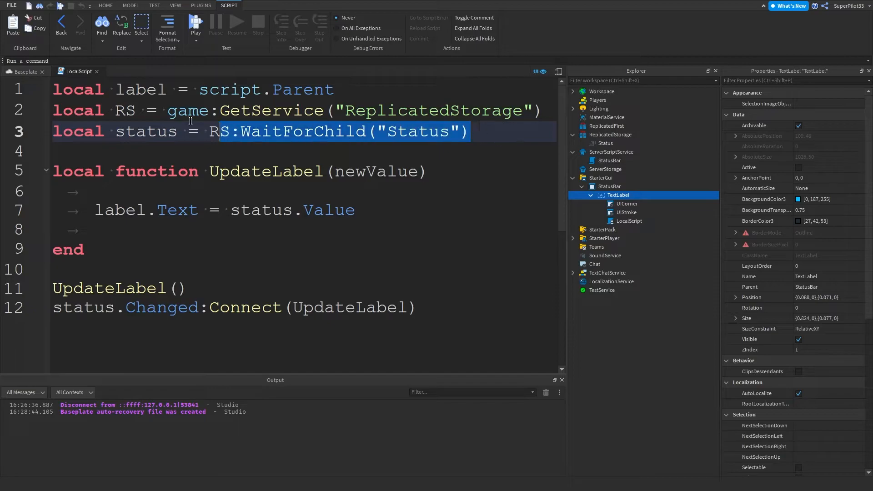
left_click(273, 110)
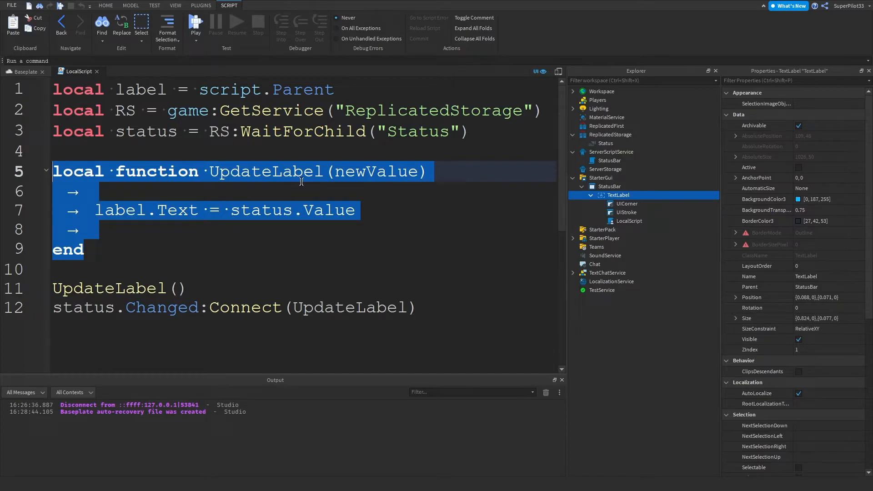
Step: Inspect the UpdateLabel function and its Status.Changed connection, then start a playtest
right_click(220, 242)
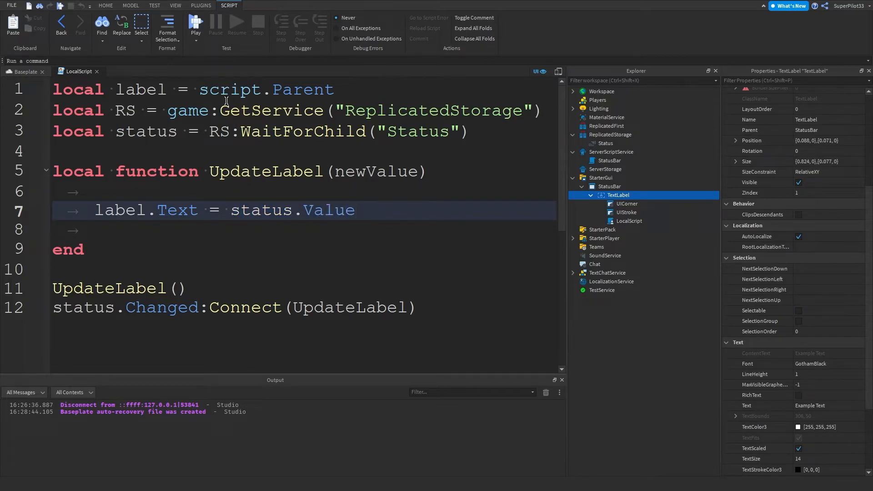
left_click(132, 71)
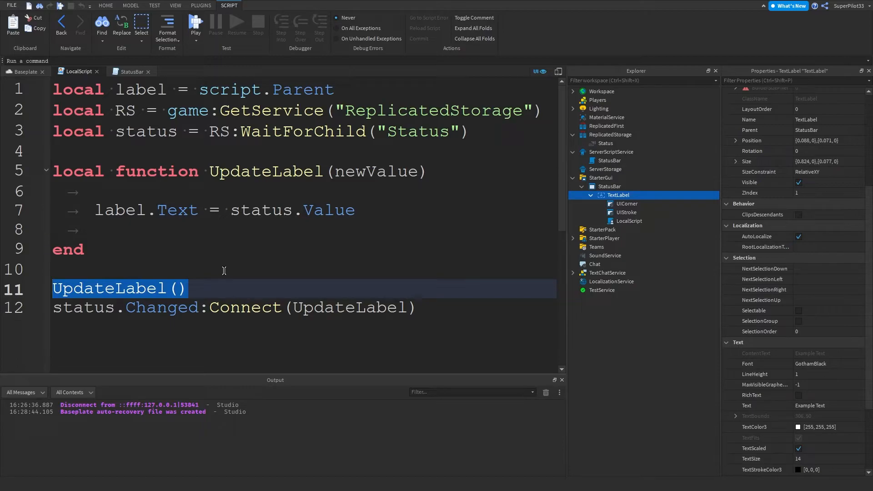
mouse_move(171, 265)
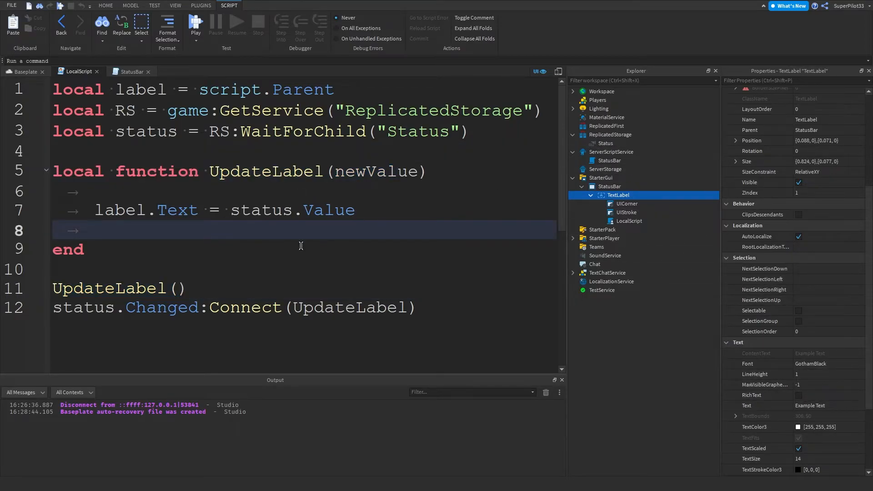
left_click(89, 307)
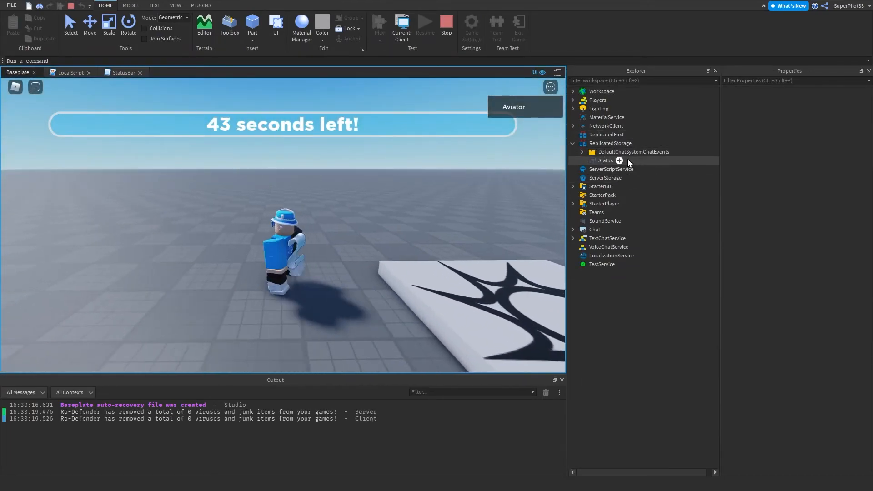
Step: Inspect the live Status value in ReplicatedStorage reading '41 seconds left!'
left_click(605, 160)
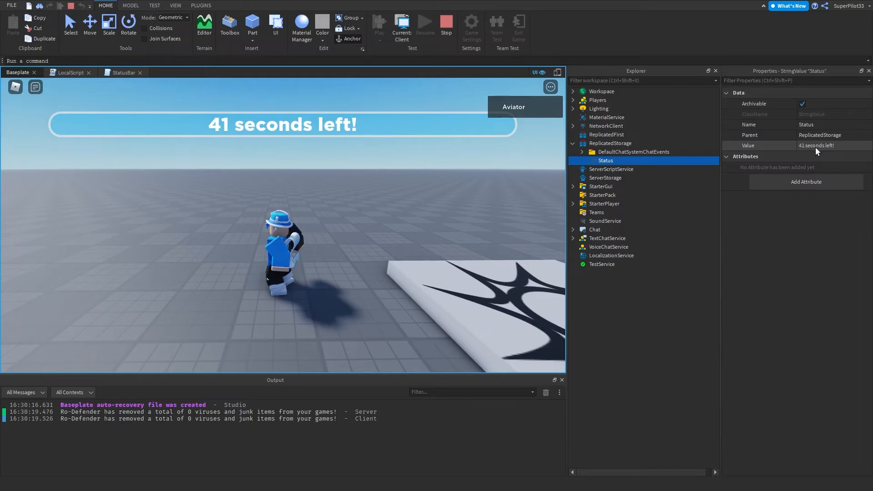